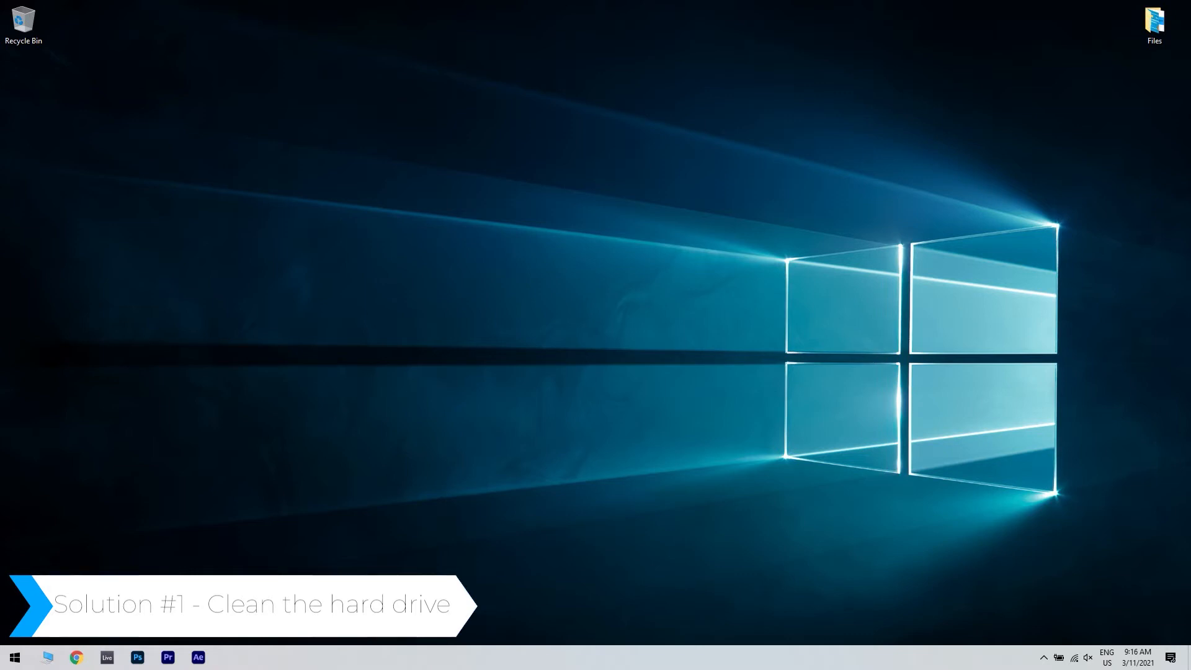
# - Search the Start menu for 'device manager' to launch Device Manager
pyautogui.click(14, 656)
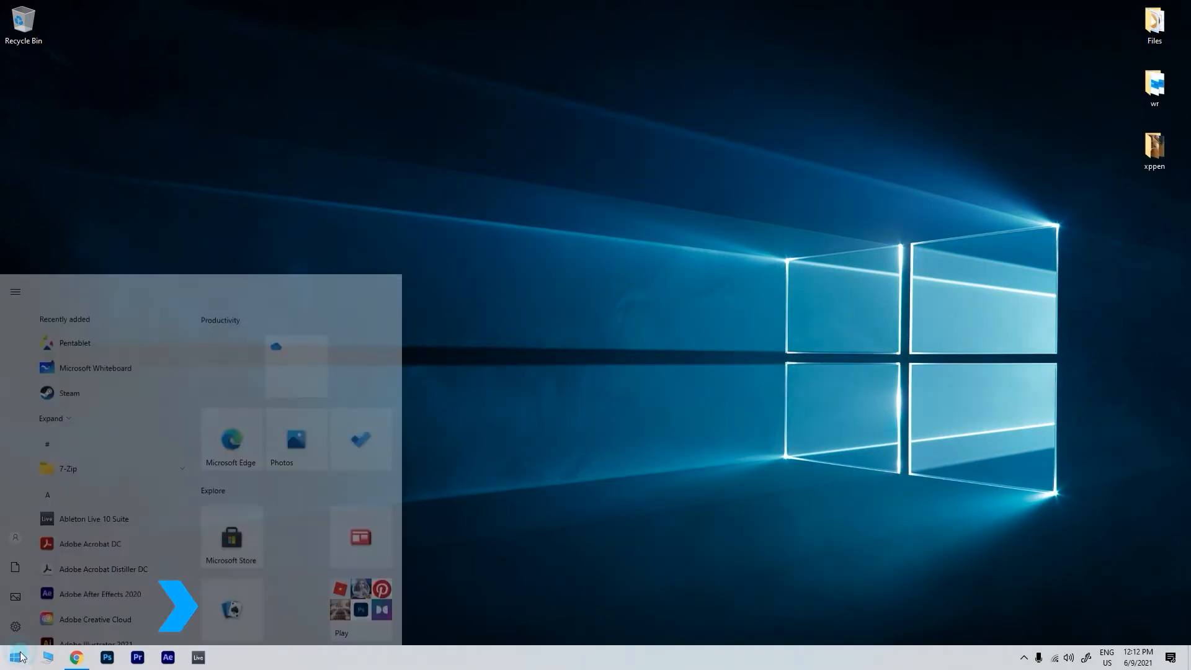
pyautogui.write('device manager')
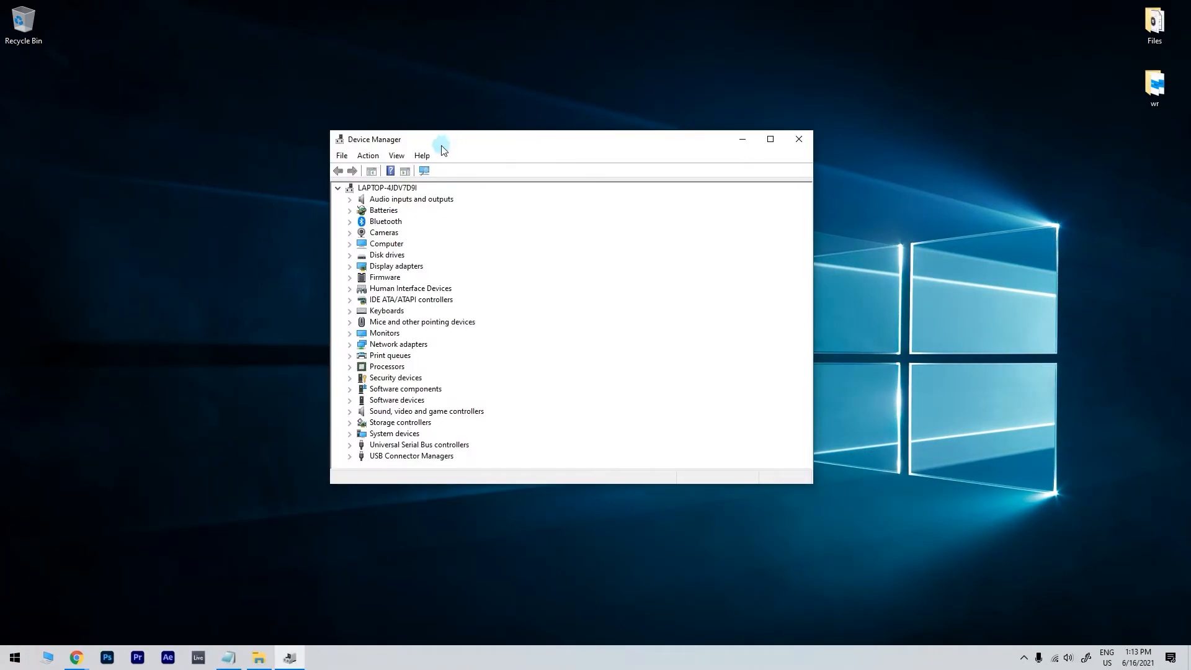
# - Enable Show hidden devices from the View menu so disconnected devices appear
pyautogui.click(395, 155)
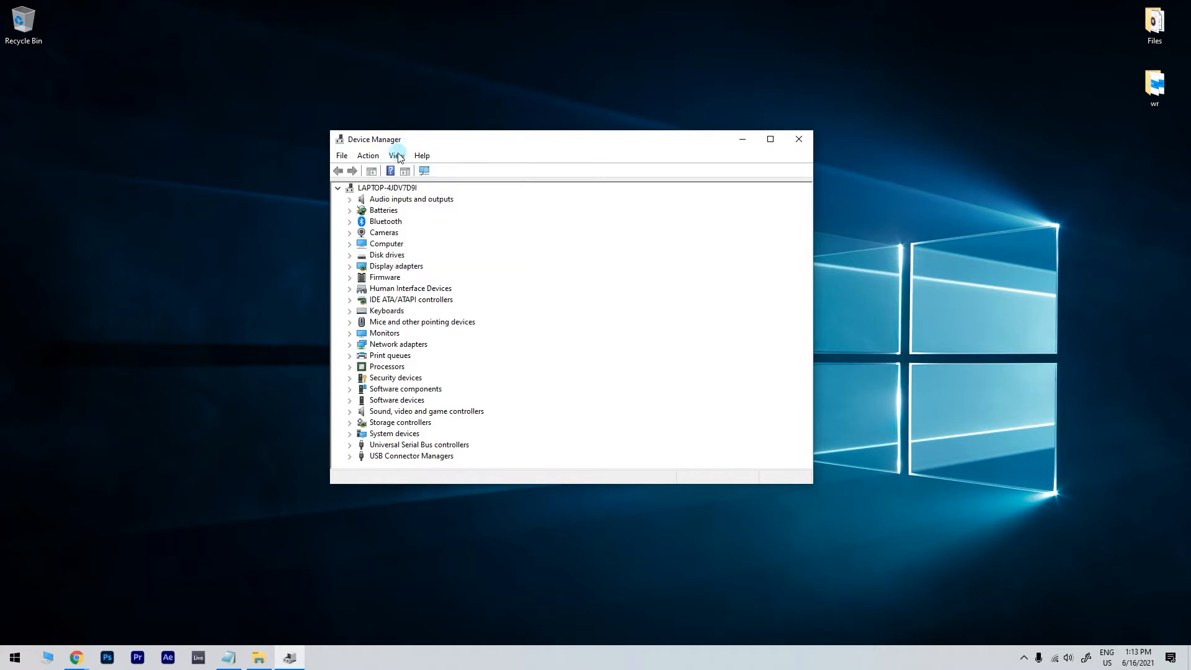
pyautogui.click(396, 155)
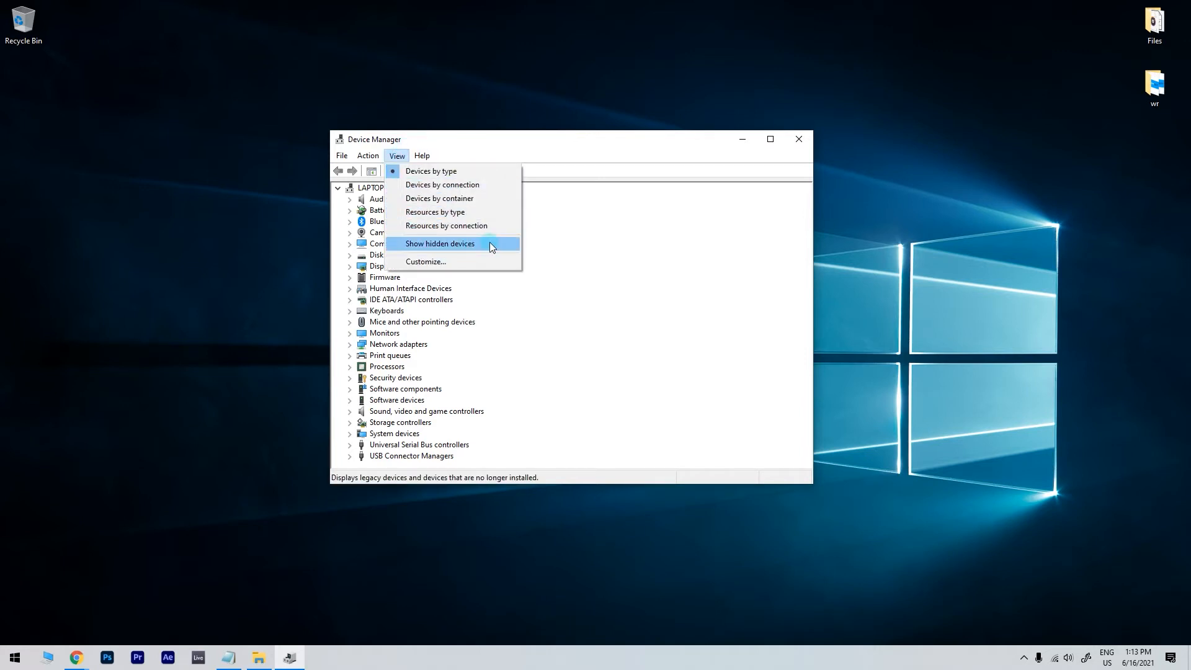
pyautogui.click(439, 243)
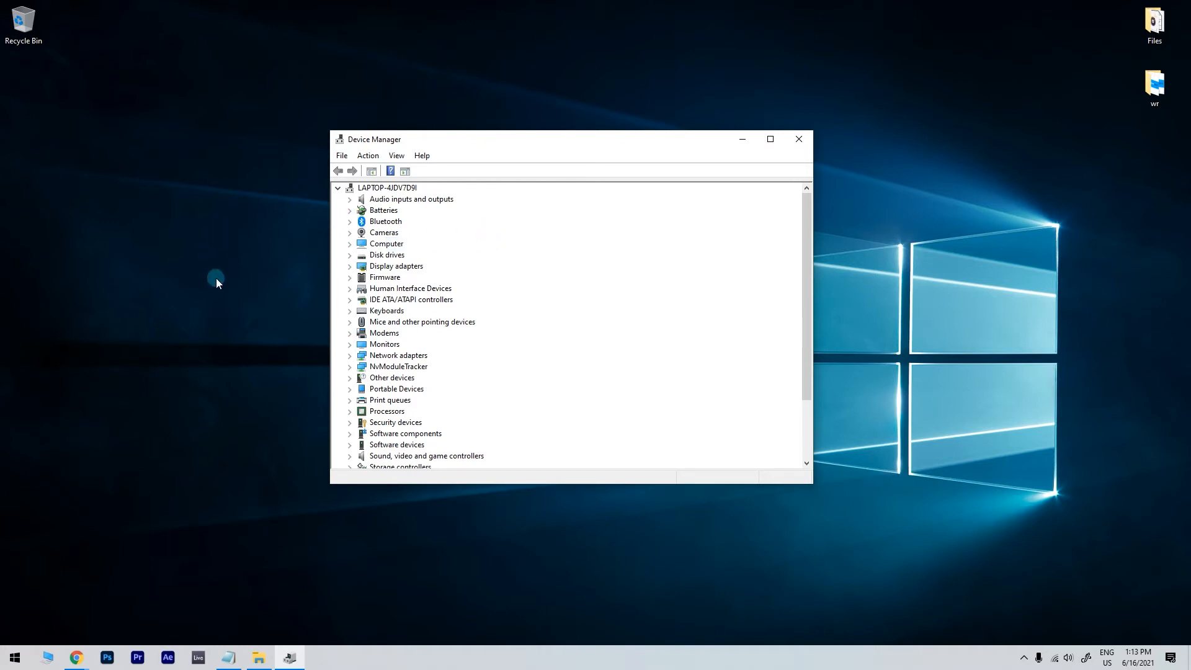
pyautogui.moveTo(248, 290)
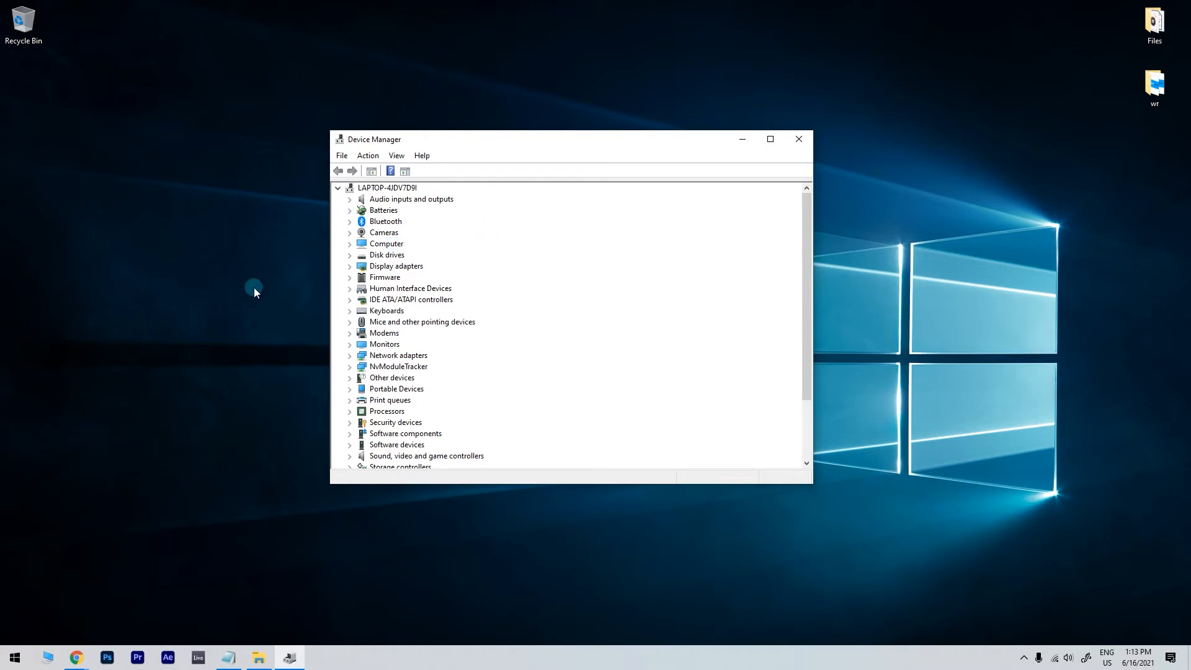
pyautogui.moveTo(344, 296)
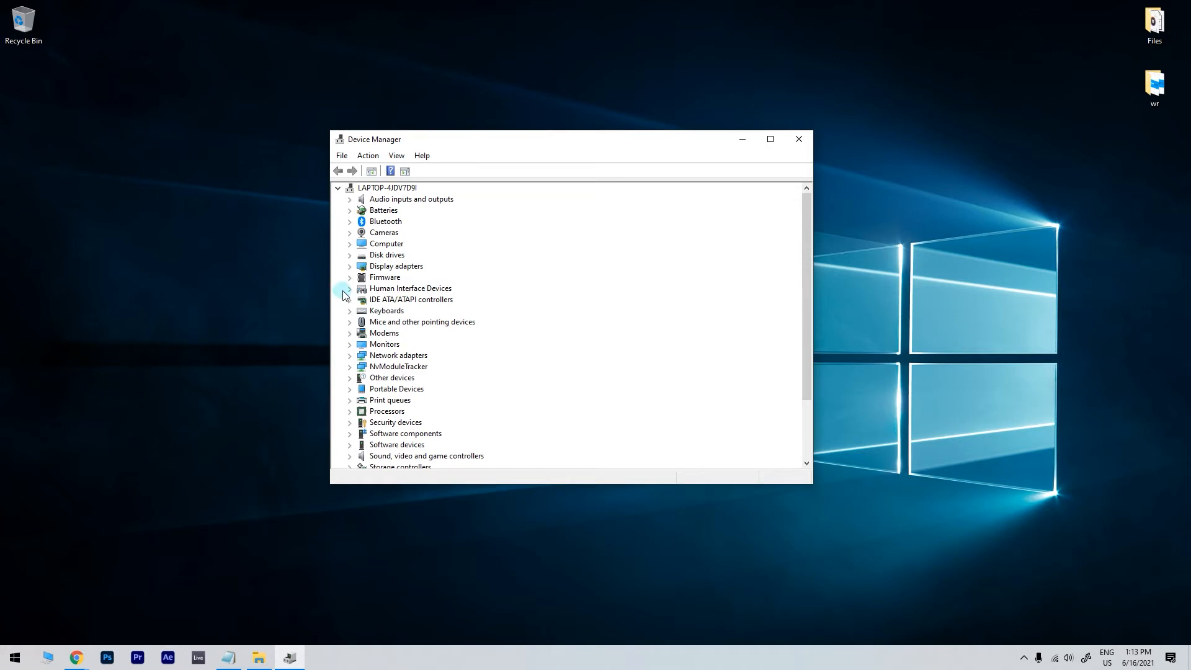
# - Uninstall the greyed-out HID-compliant pen ghost device under Human Interface Devices
pyautogui.click(349, 294)
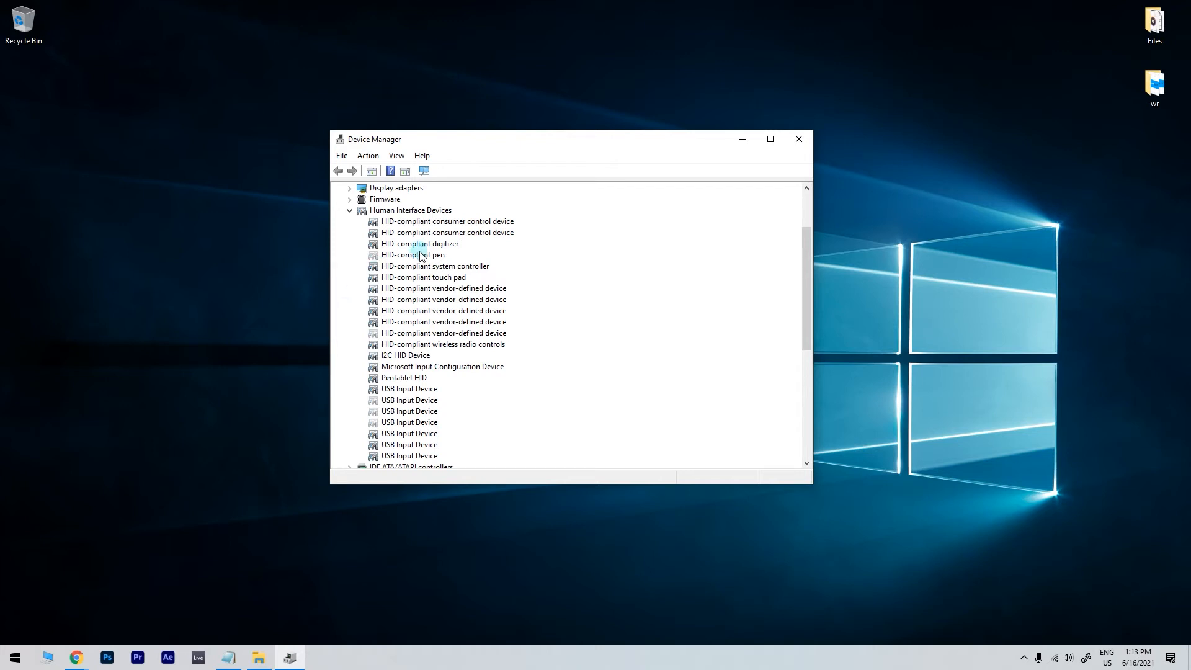
pyautogui.rightClick(412, 254)
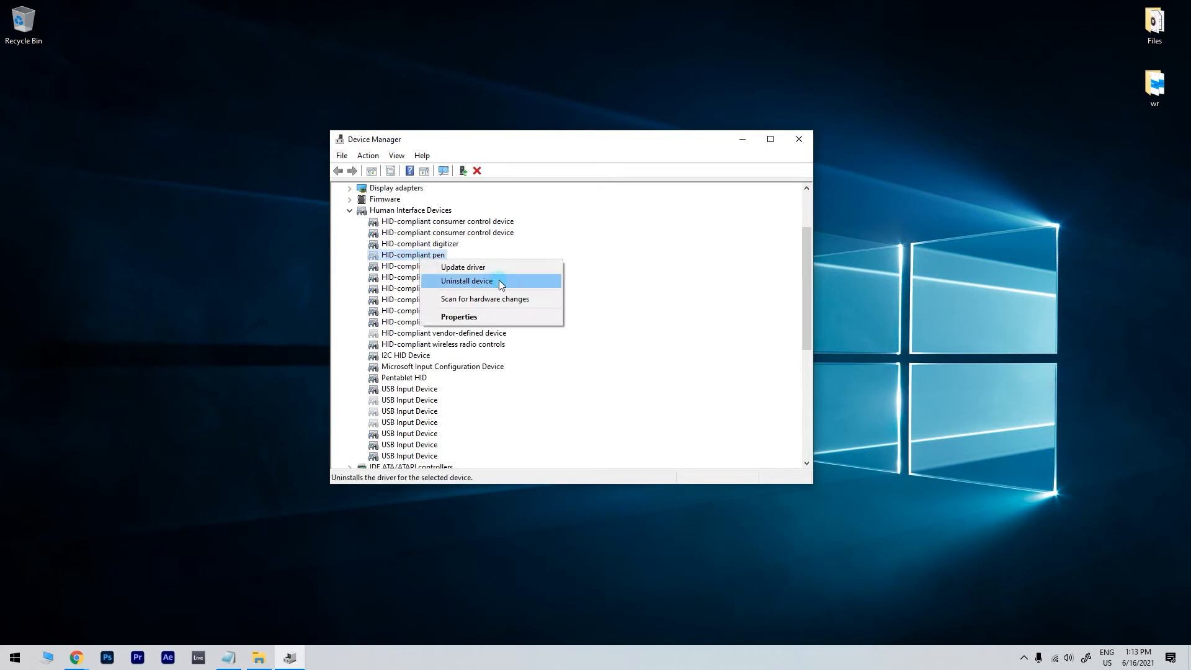
pyautogui.moveTo(559, 287)
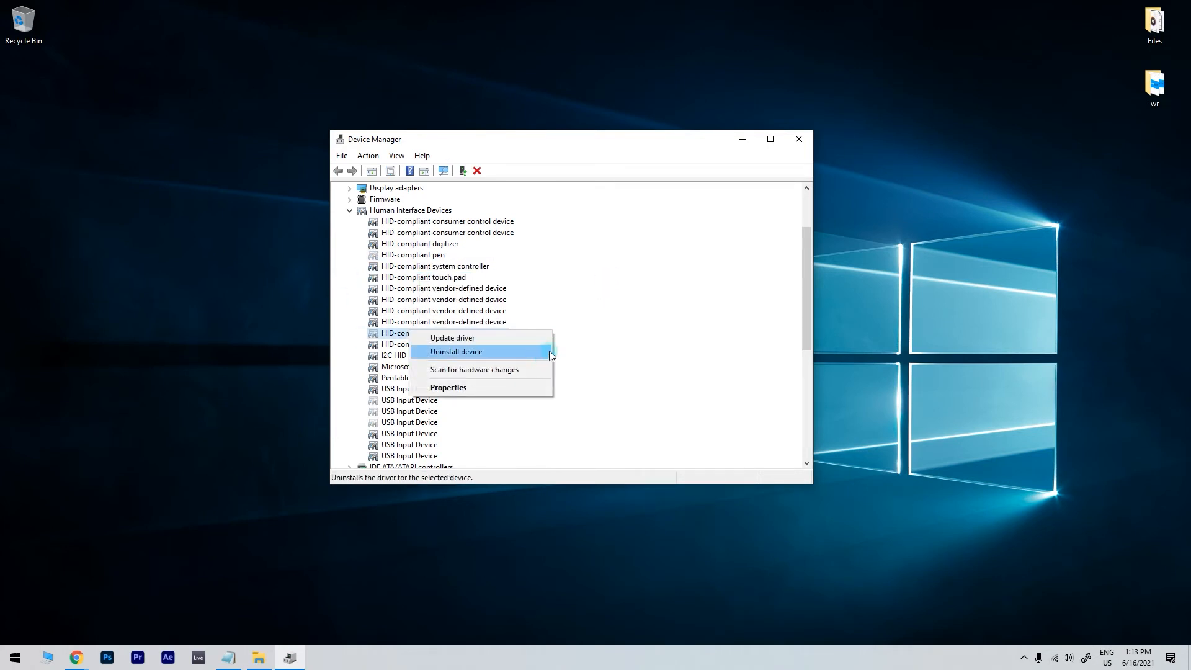
pyautogui.click(798, 139)
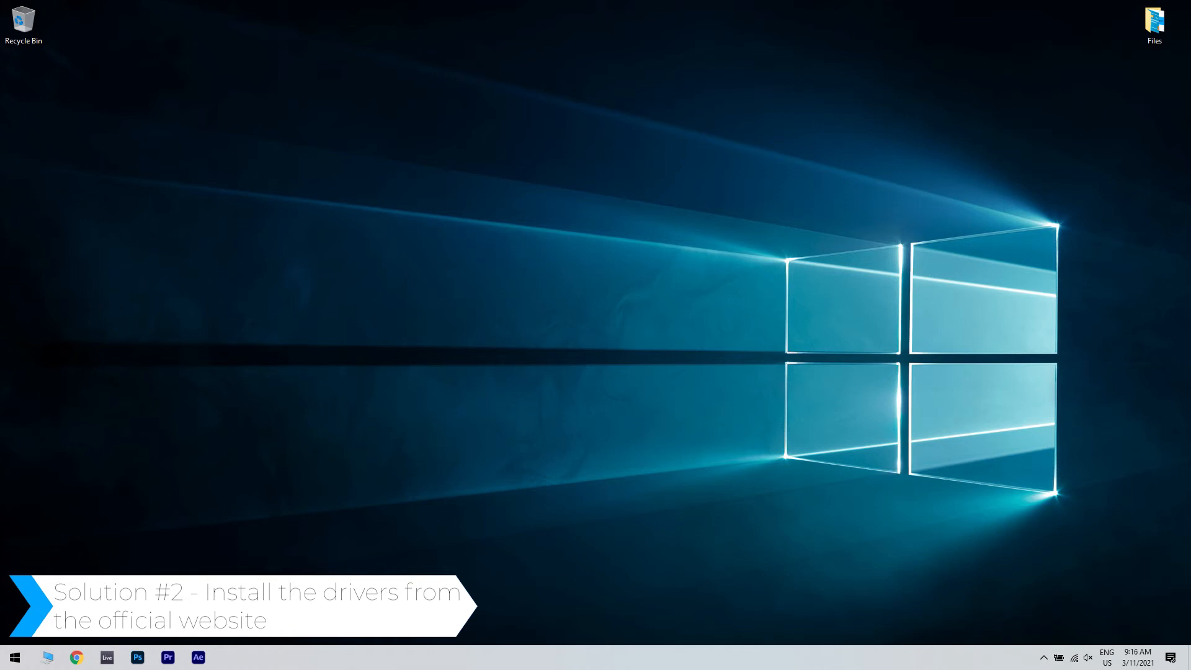
pyautogui.click(76, 657)
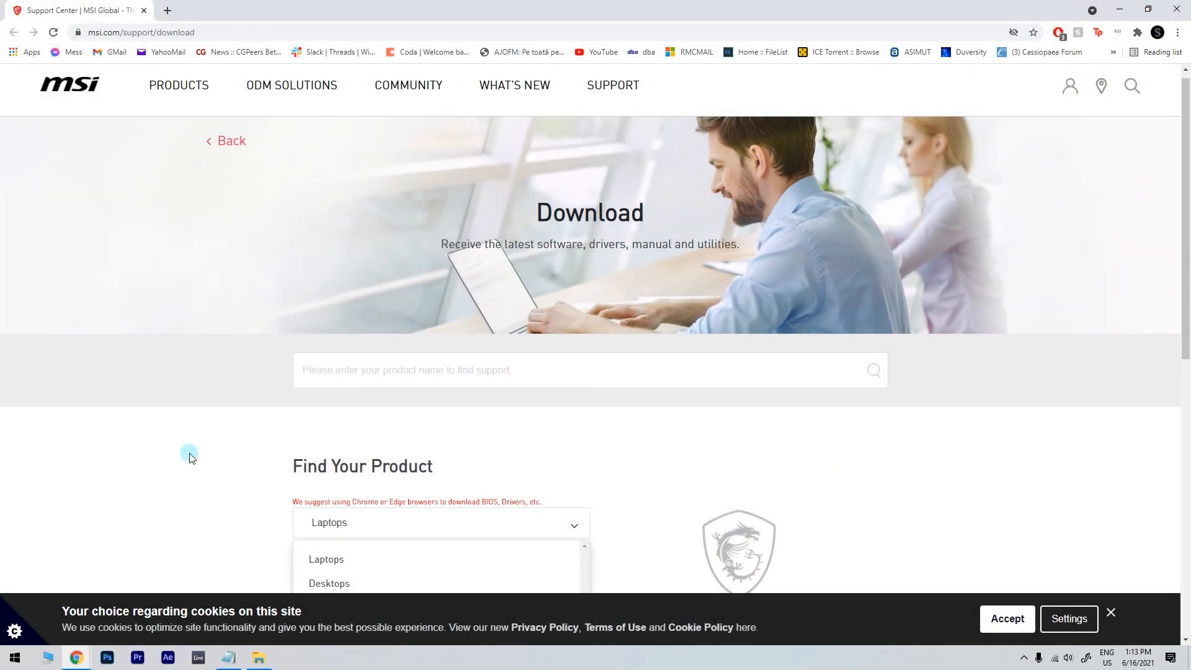
# - Scroll the MSI download page to the Find Your Product section and choose a product type
pyautogui.scroll(-3)
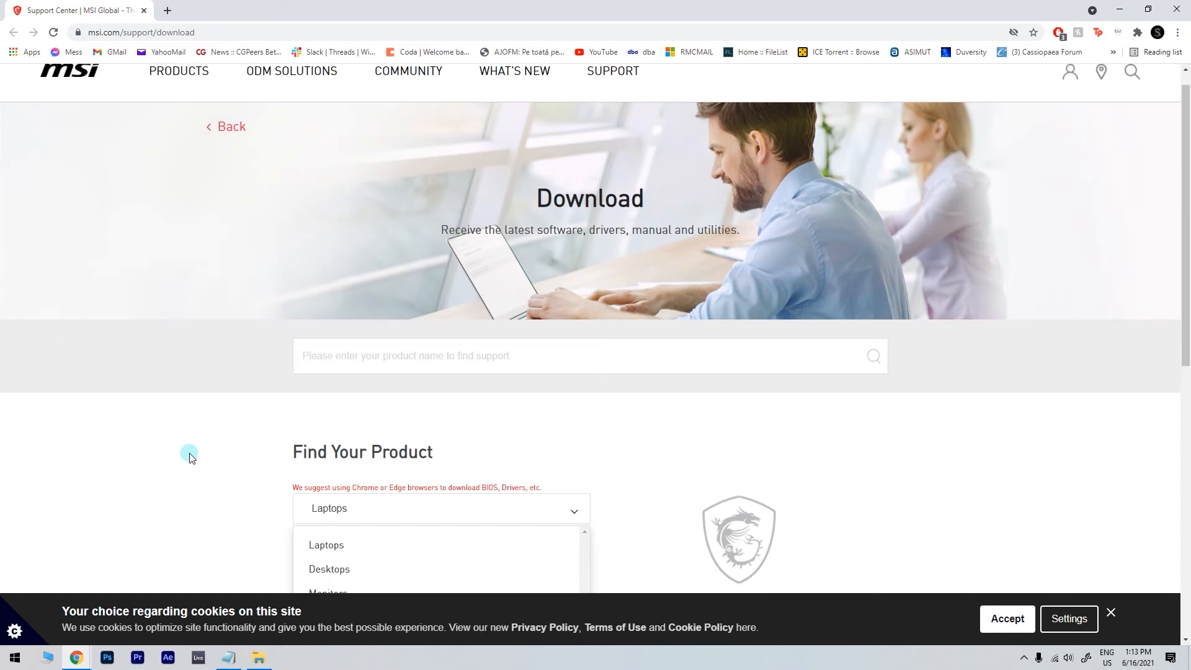
pyautogui.scroll(-3)
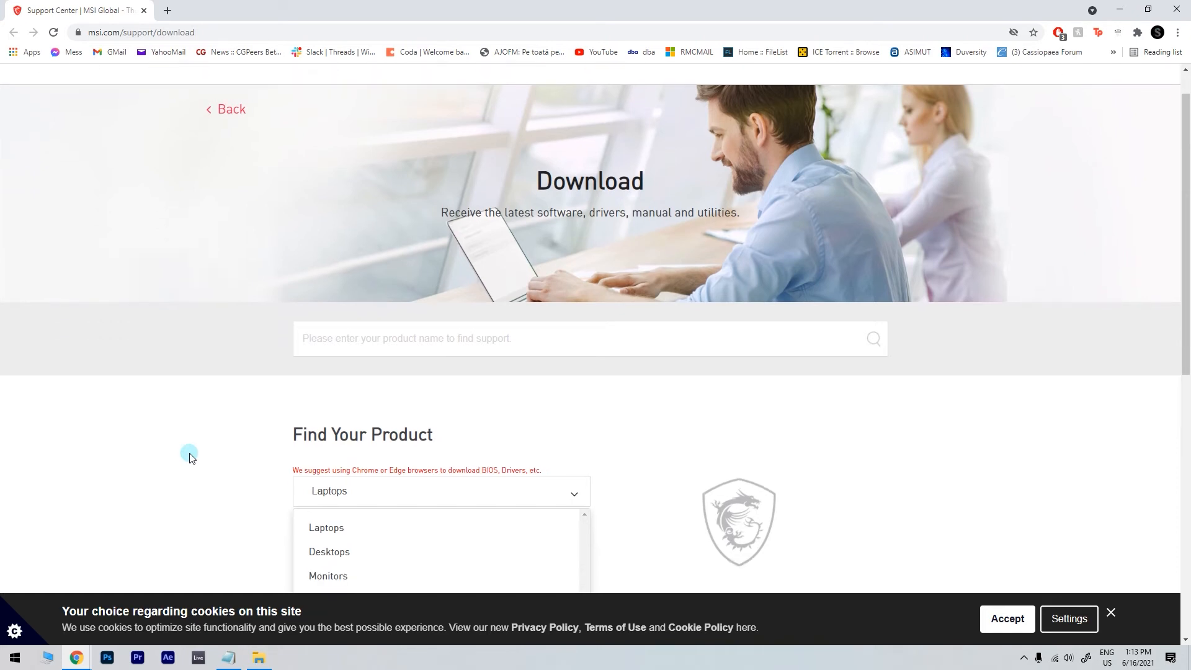
pyautogui.click(326, 527)
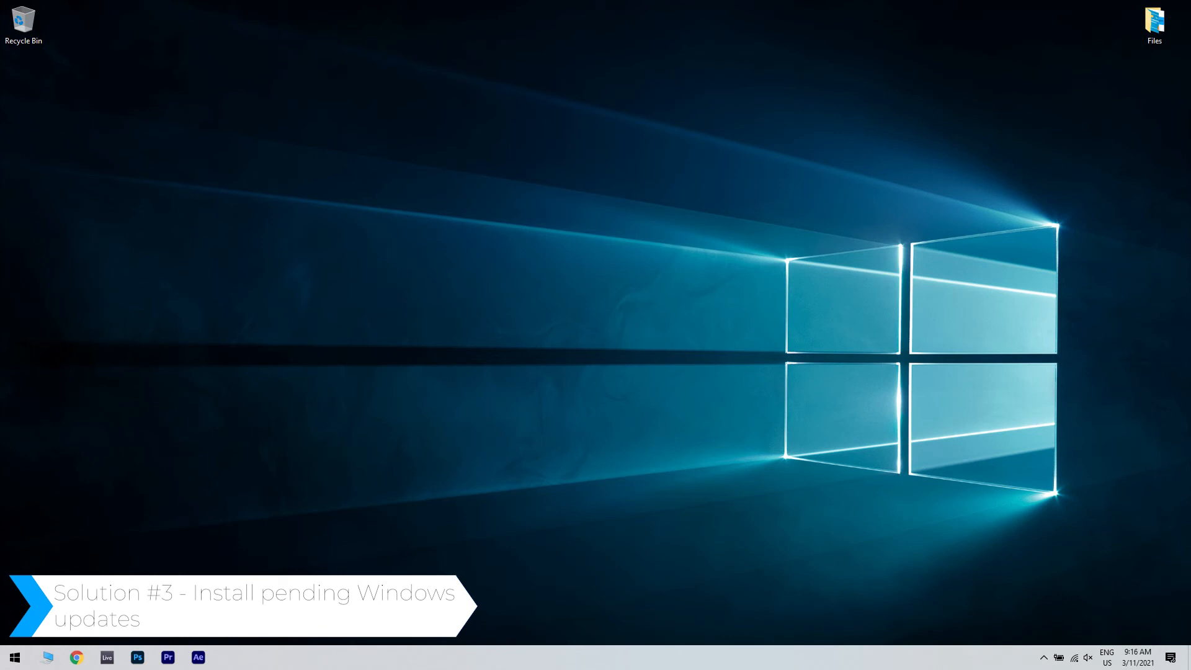
# - Search the Start menu for 'settings' and launch the Settings app
pyautogui.click(11, 657)
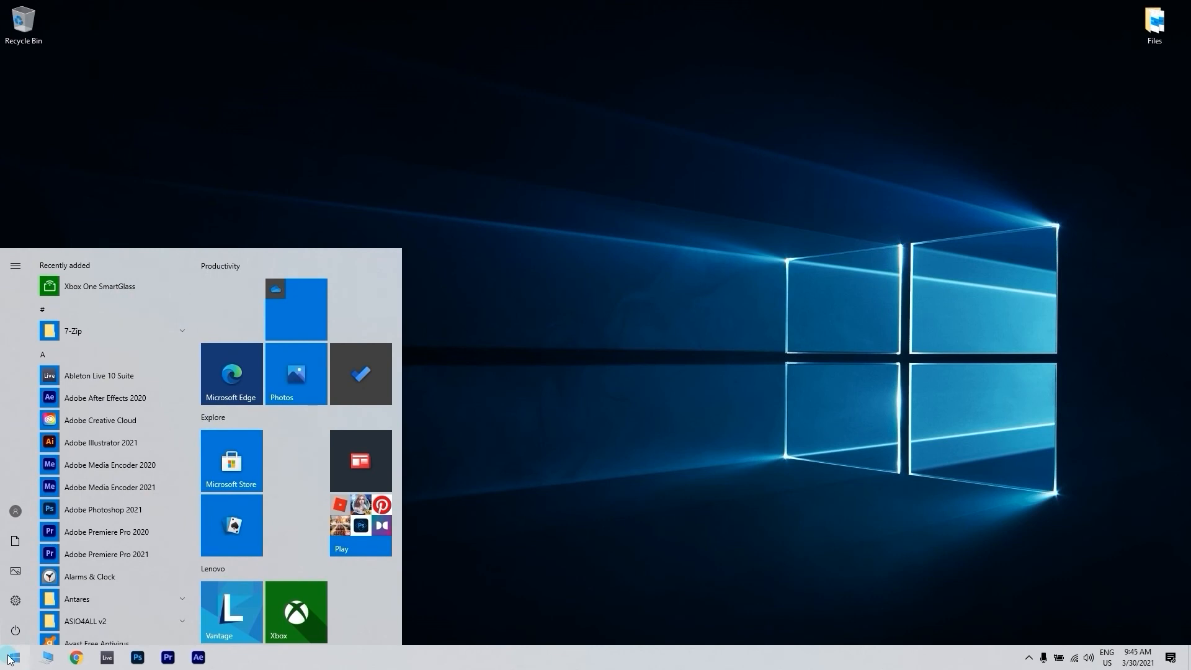
pyautogui.write('settings')
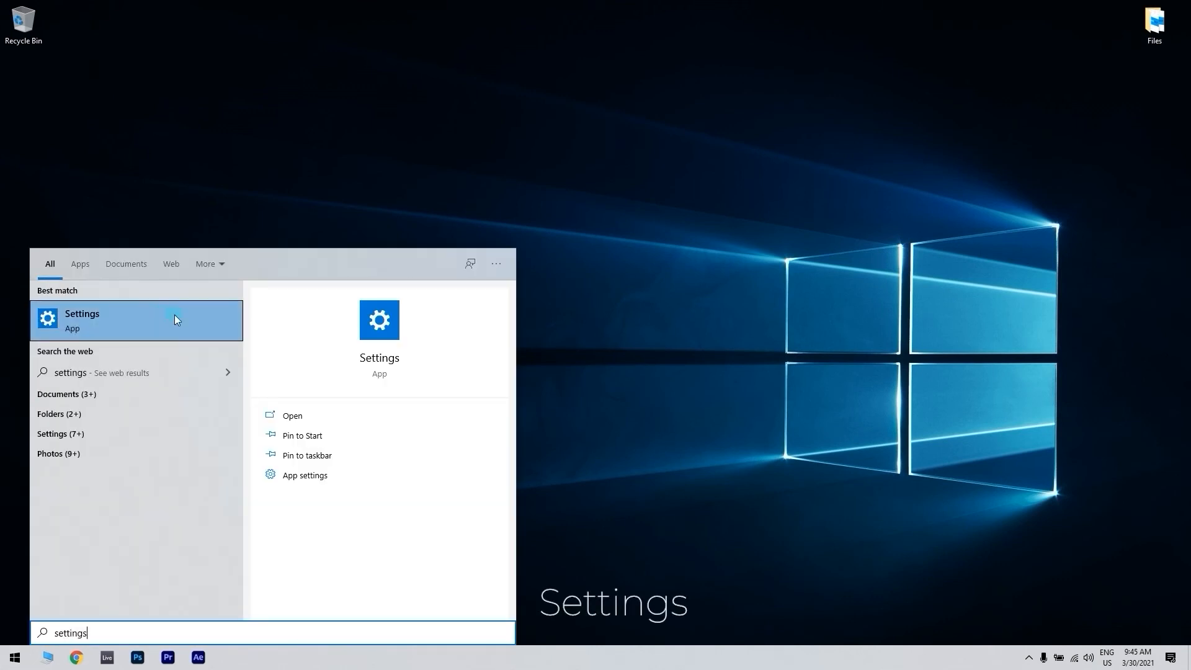
pyautogui.click(82, 319)
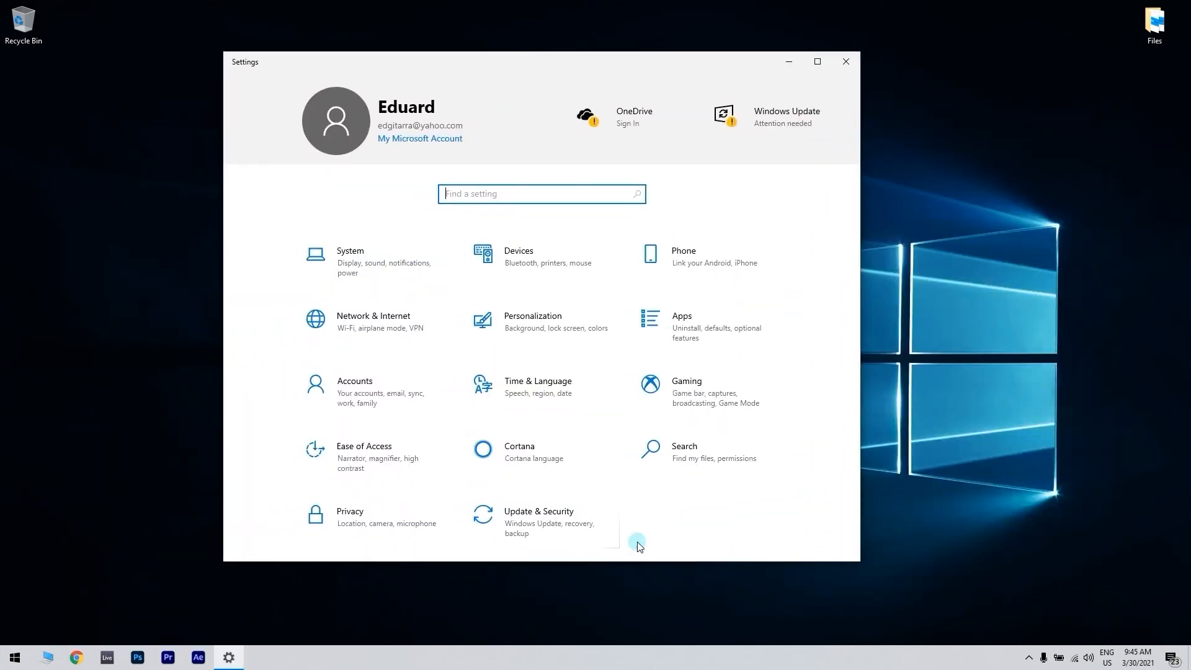
# - In Update & Security, run Check for updates and confirm the PC is up to date
pyautogui.click(537, 523)
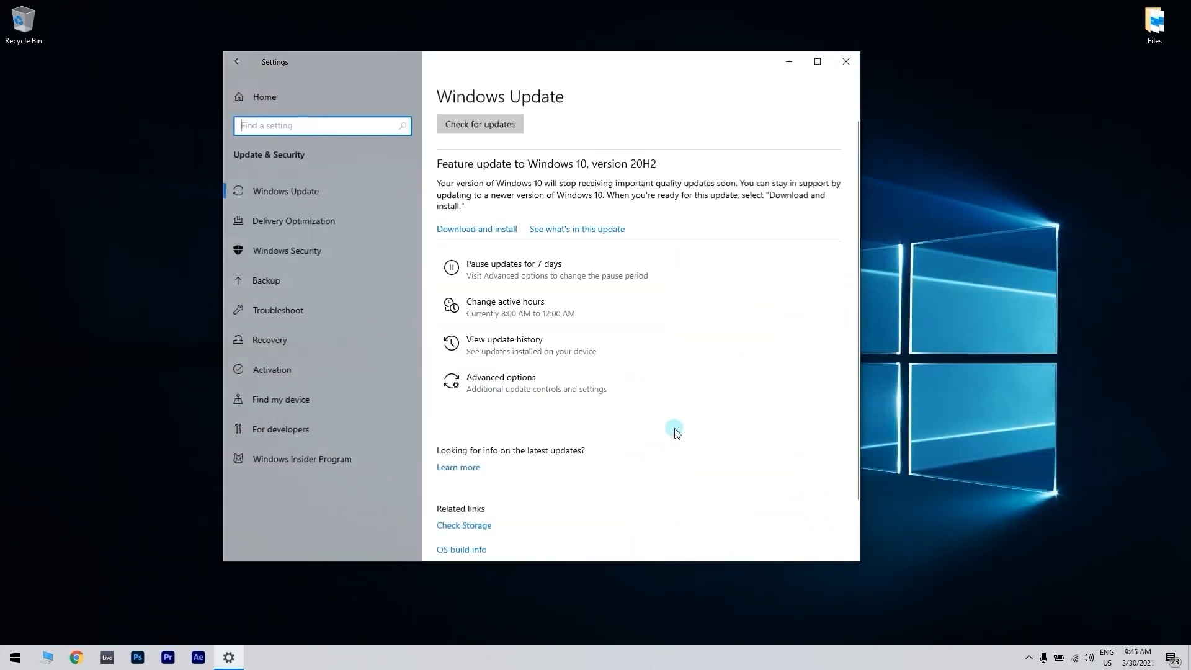
pyautogui.click(479, 124)
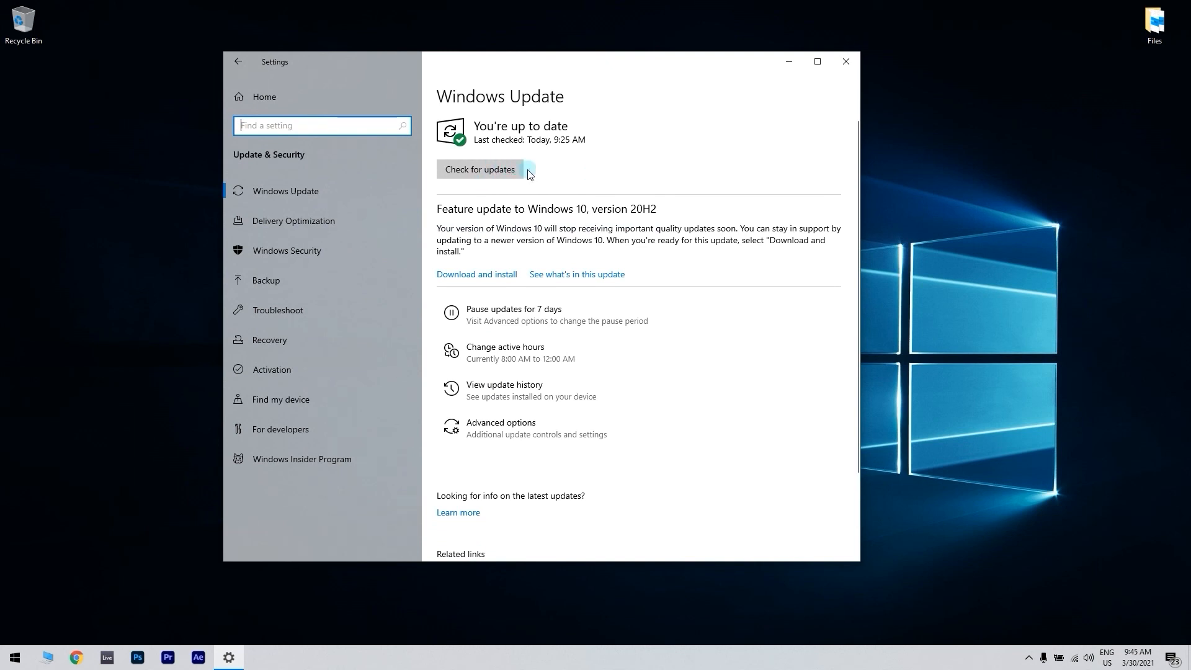
pyautogui.click(845, 60)
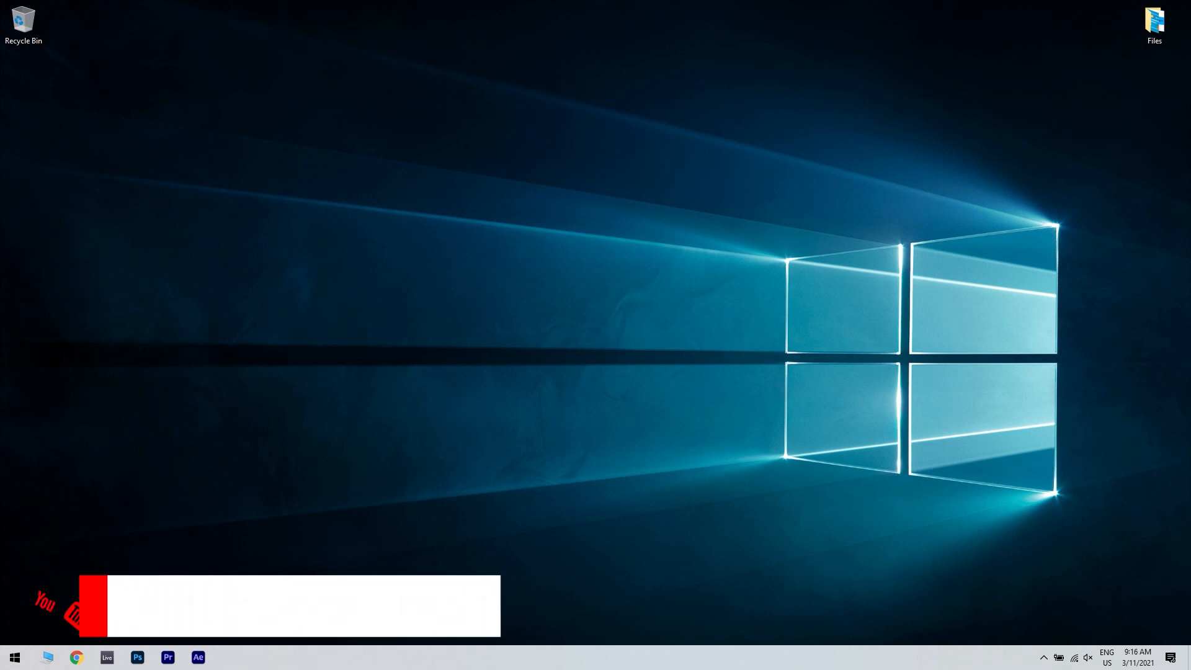
pyautogui.write('windowsreport')
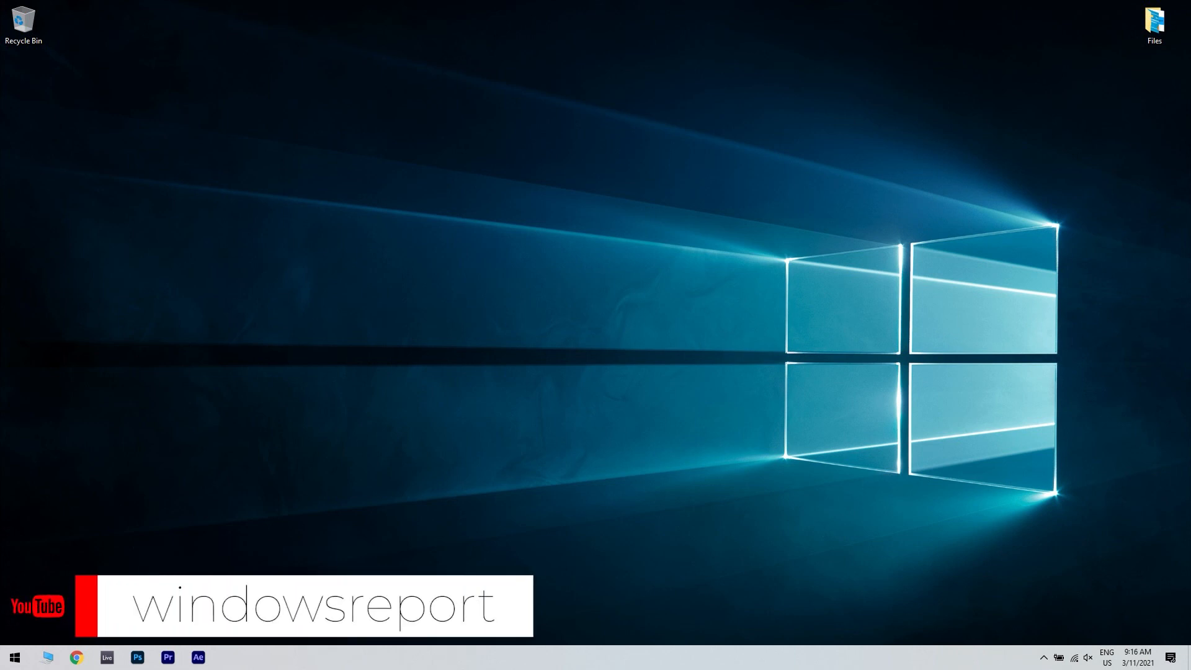